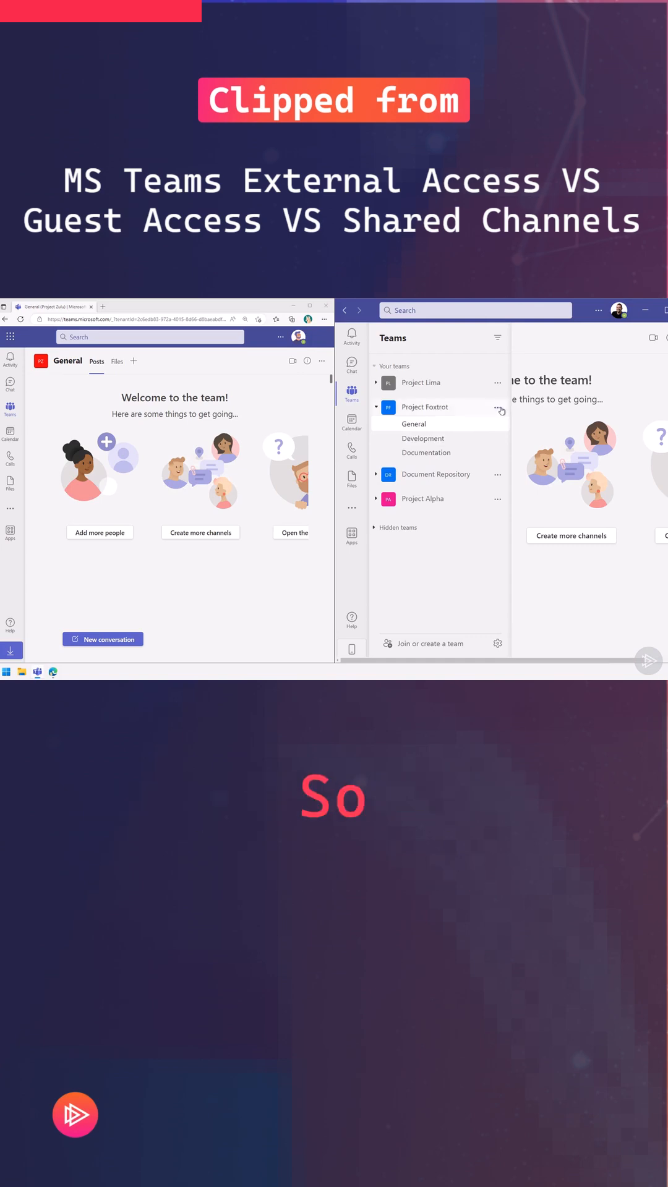
Step: Choose Add member from the Project Foxtrot team's options menu
left_click(497, 408)
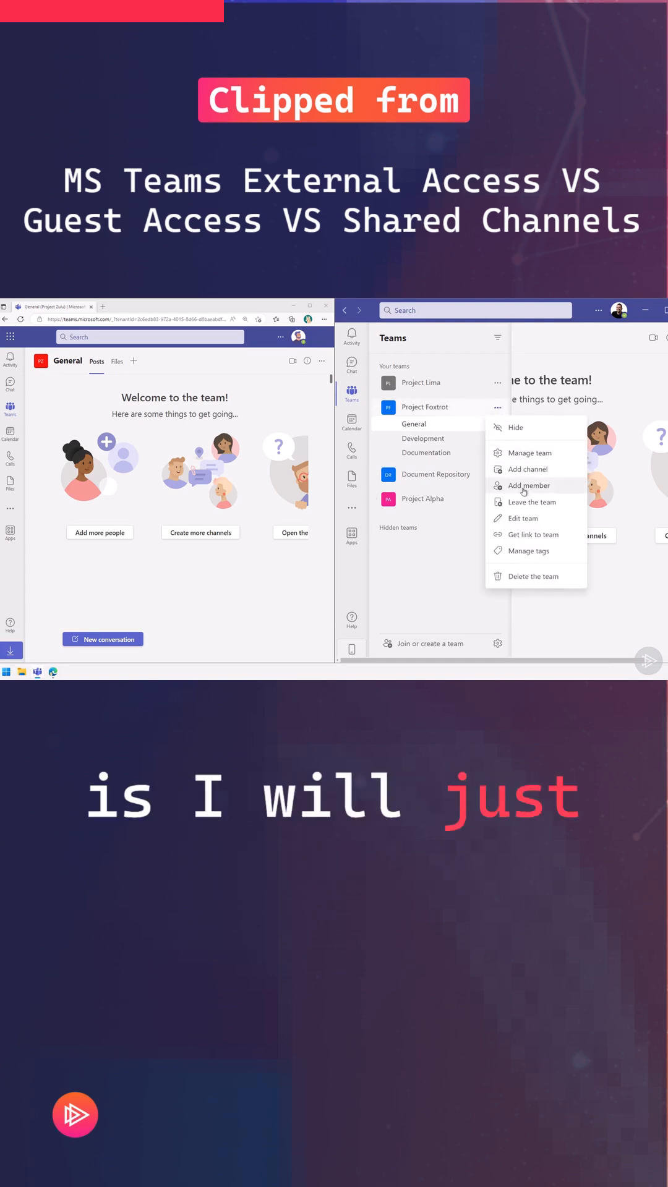
left_click(527, 485)
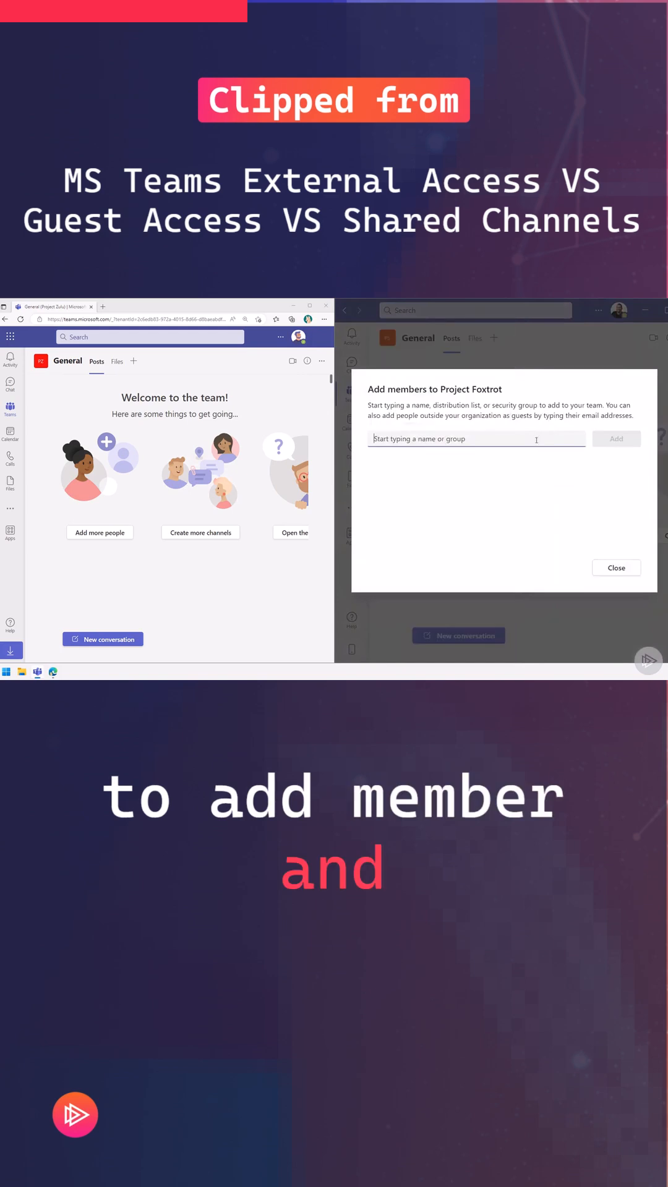
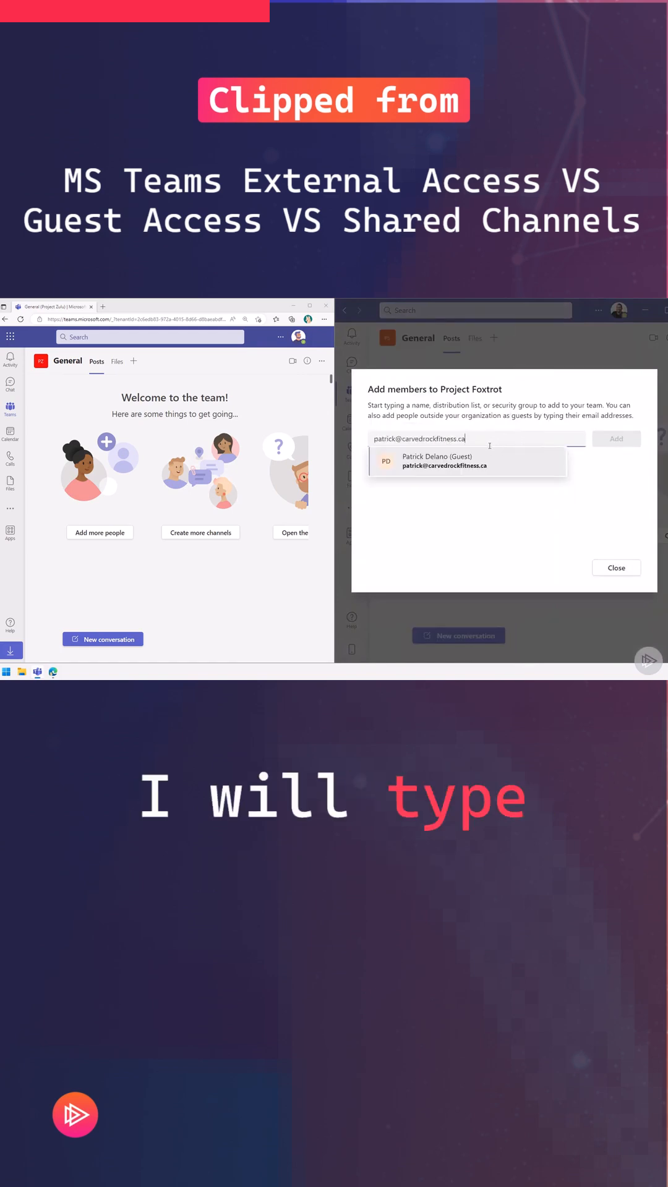
left_click(468, 460)
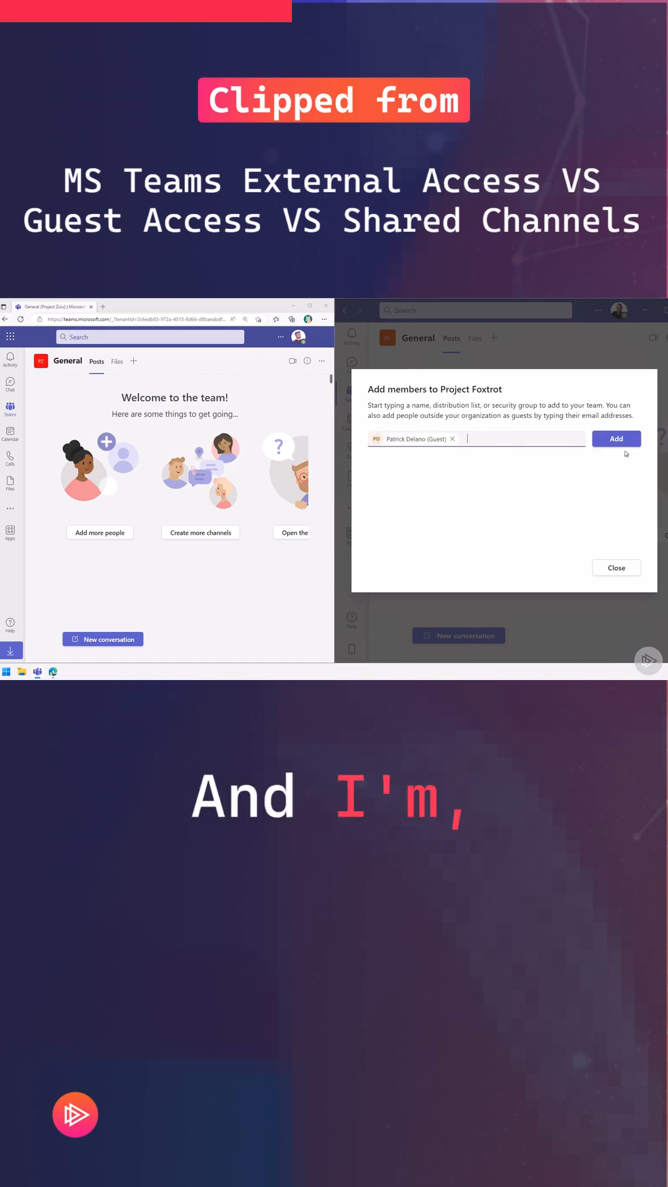
left_click(616, 438)
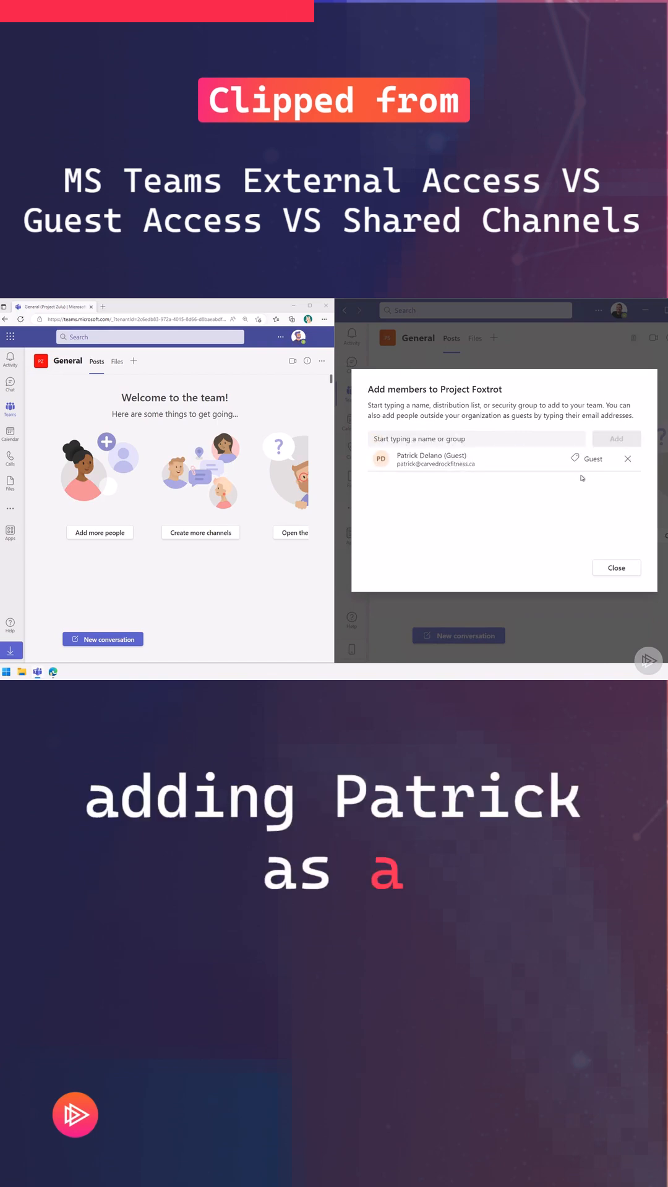
left_click(615, 568)
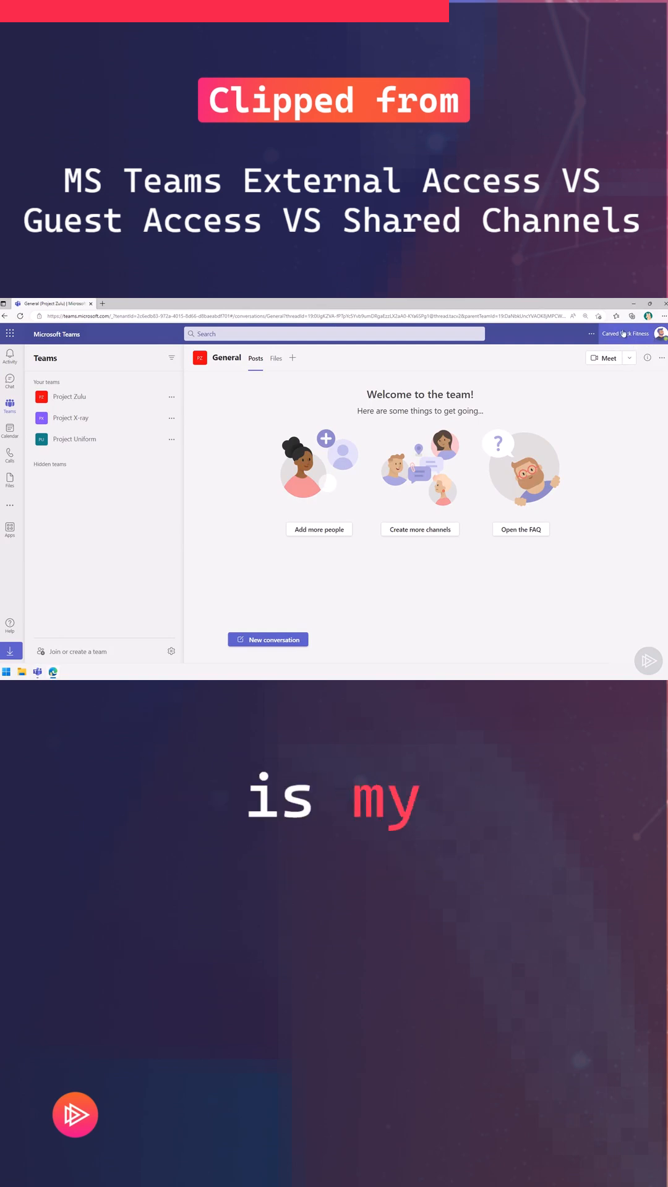
Step: In the guest's web Teams, open the account and organization list
left_click(658, 333)
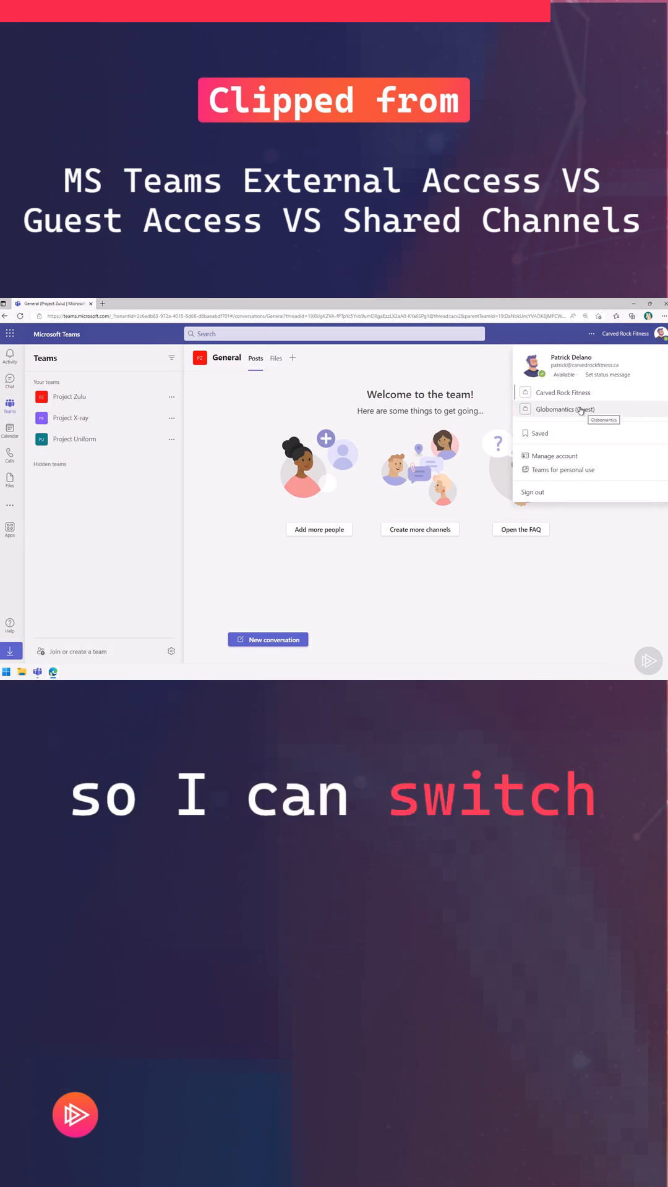
Step: Switch the account to the Globomantics (Guest) organization
left_click(559, 409)
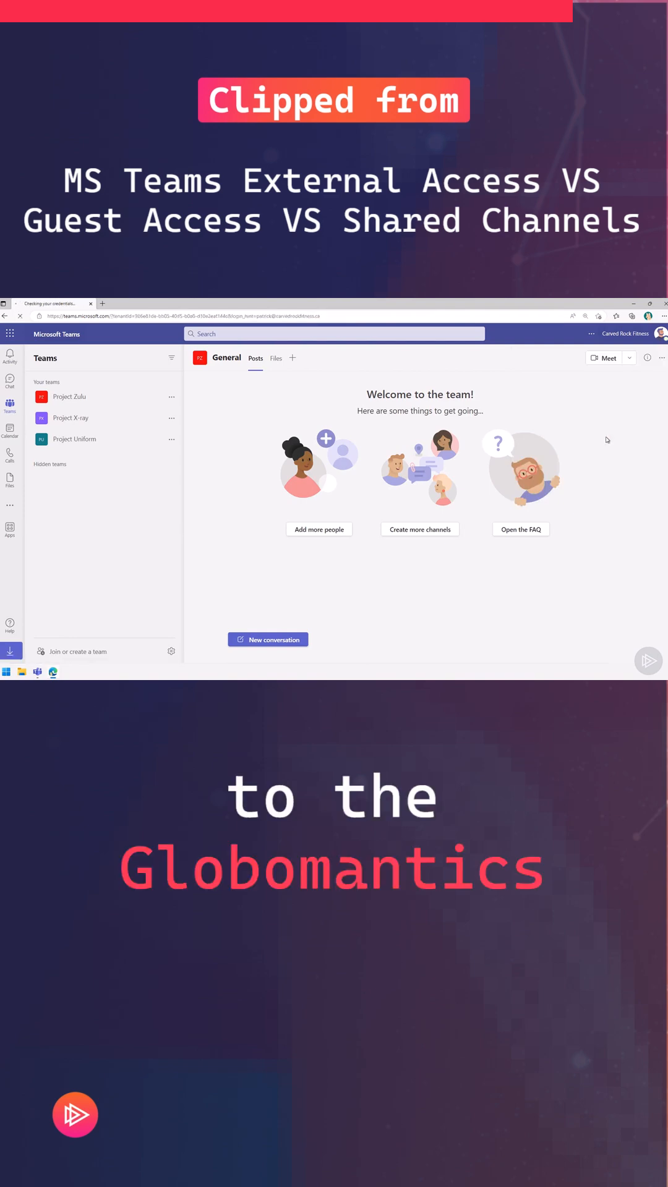